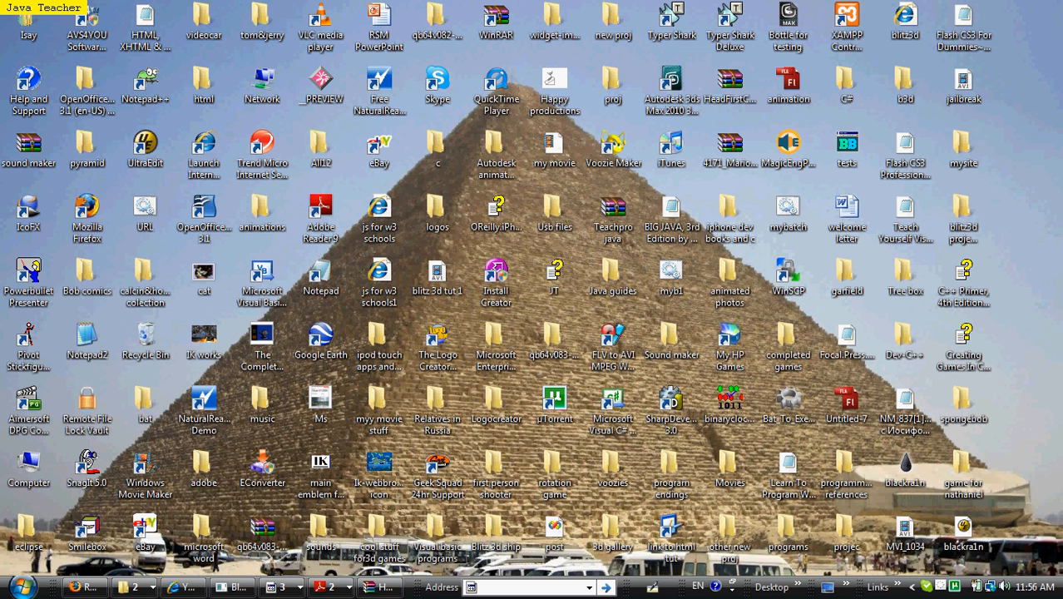
Step: Launch Blitz3D Demo from the Start Menu programs list to get an untitled code file
left_click(728, 154)
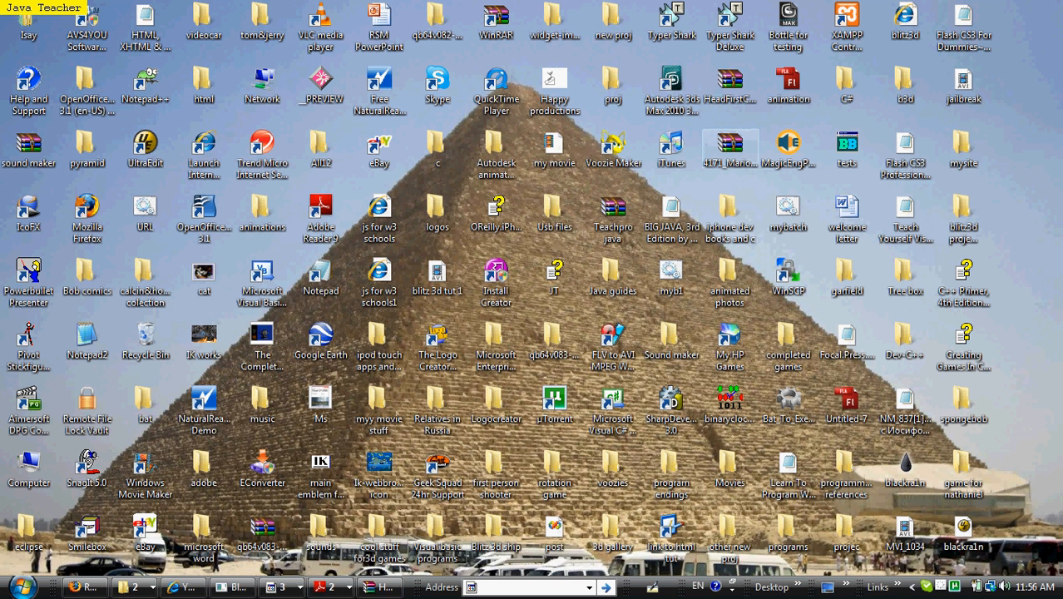
left_click(612, 214)
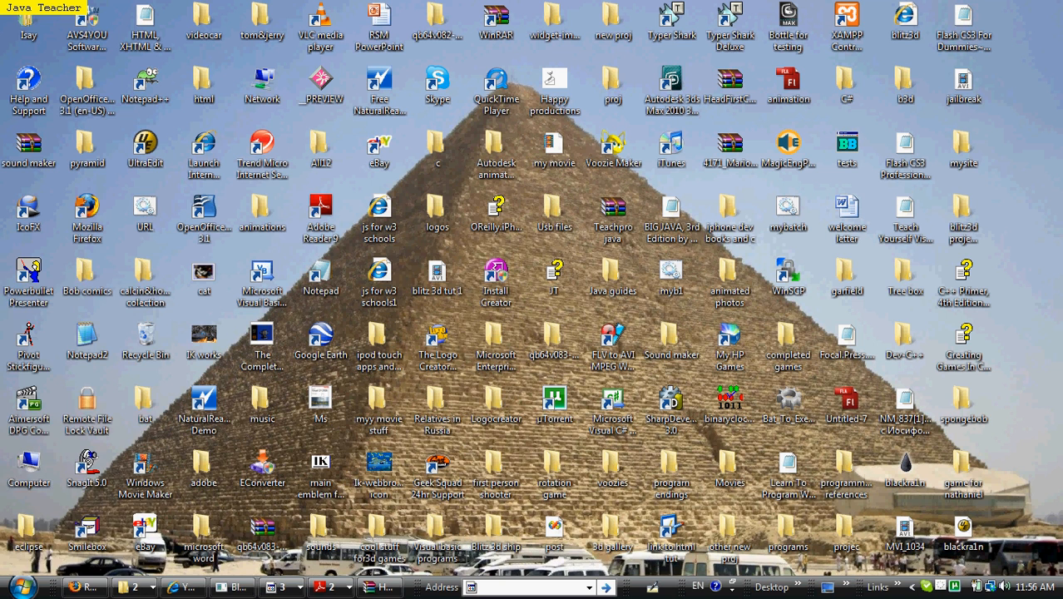
left_click(15, 576)
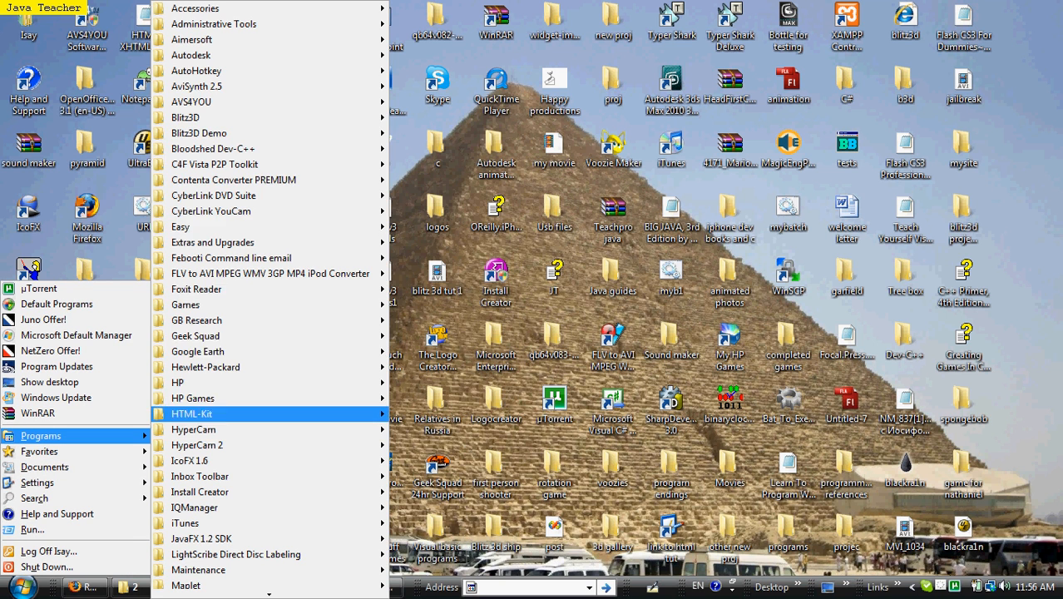
mouse_move(199, 132)
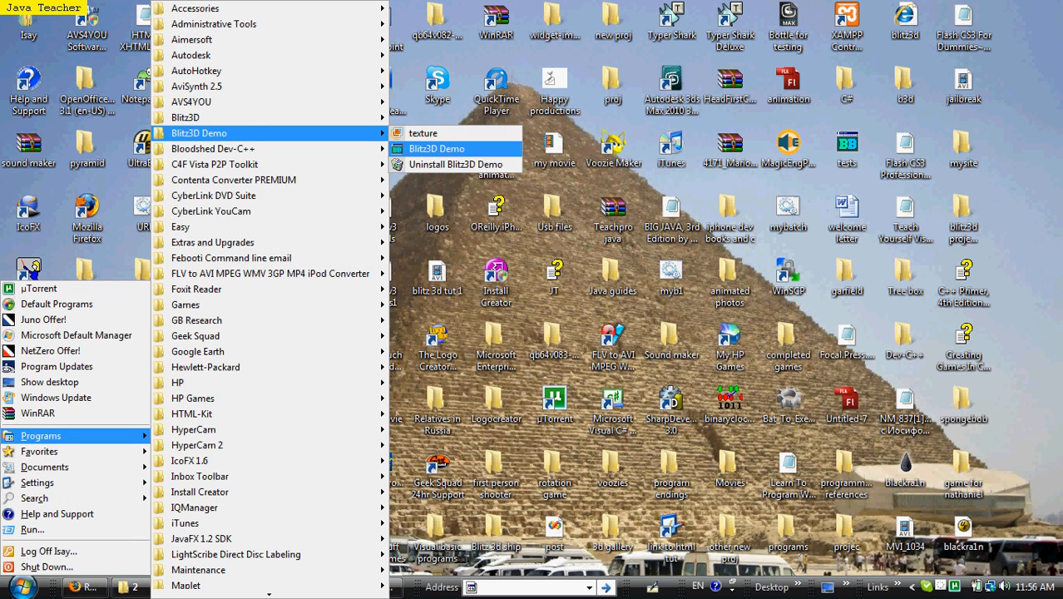
left_click(435, 148)
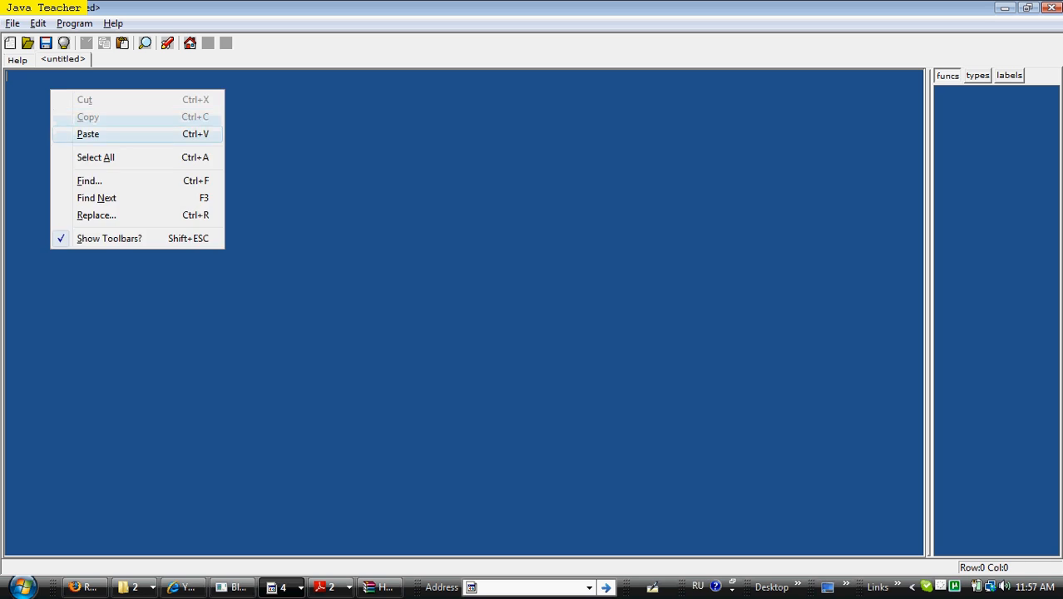
Step: Paste the prepared sphere program and set the last Graphics3D parameter back to 2
left_click(87, 133)
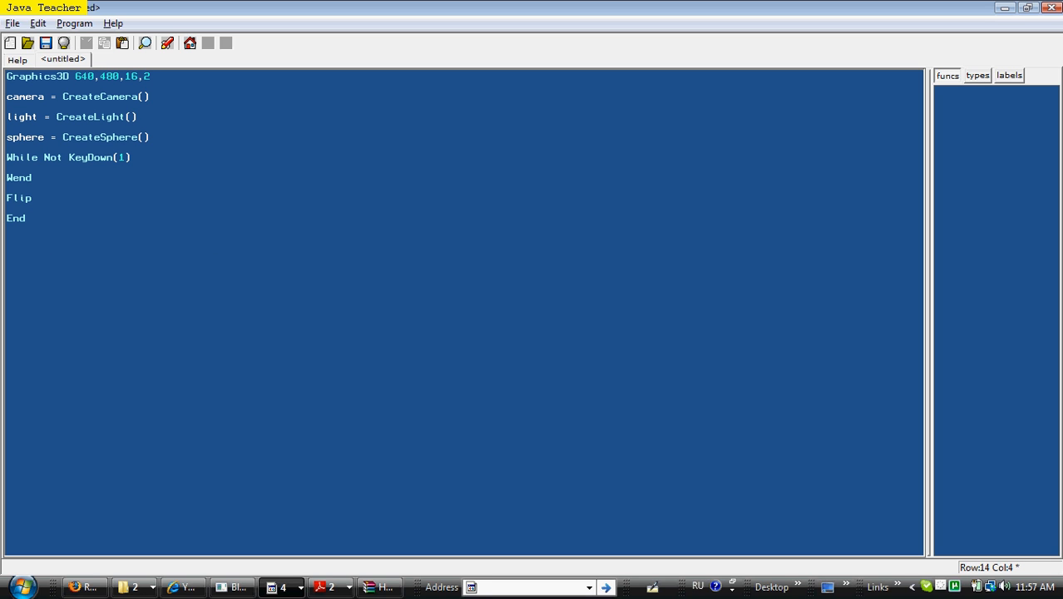
double_click(32, 76)
type("1")
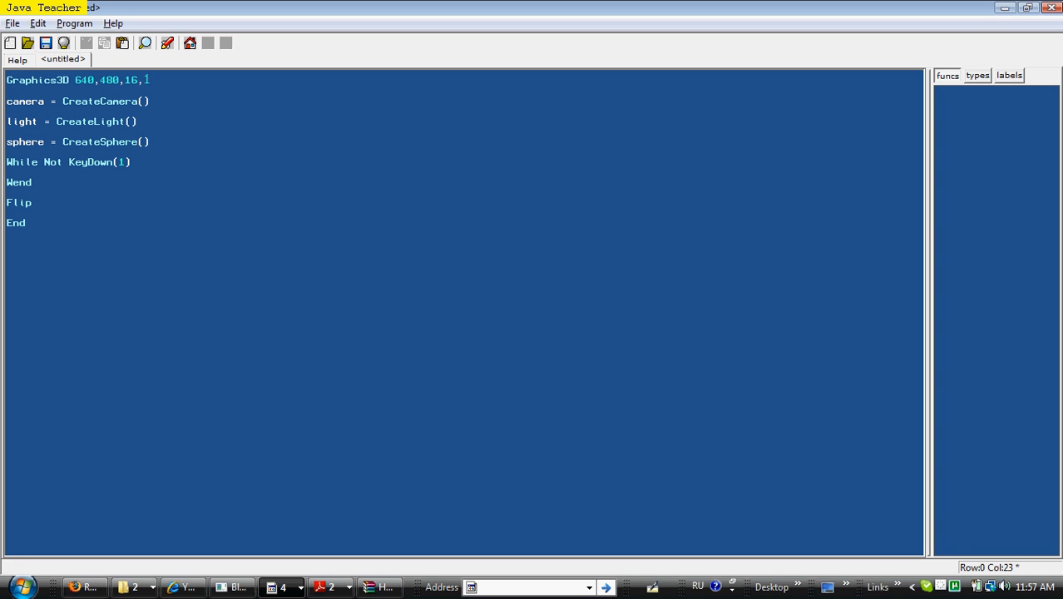
key("BackSpace")
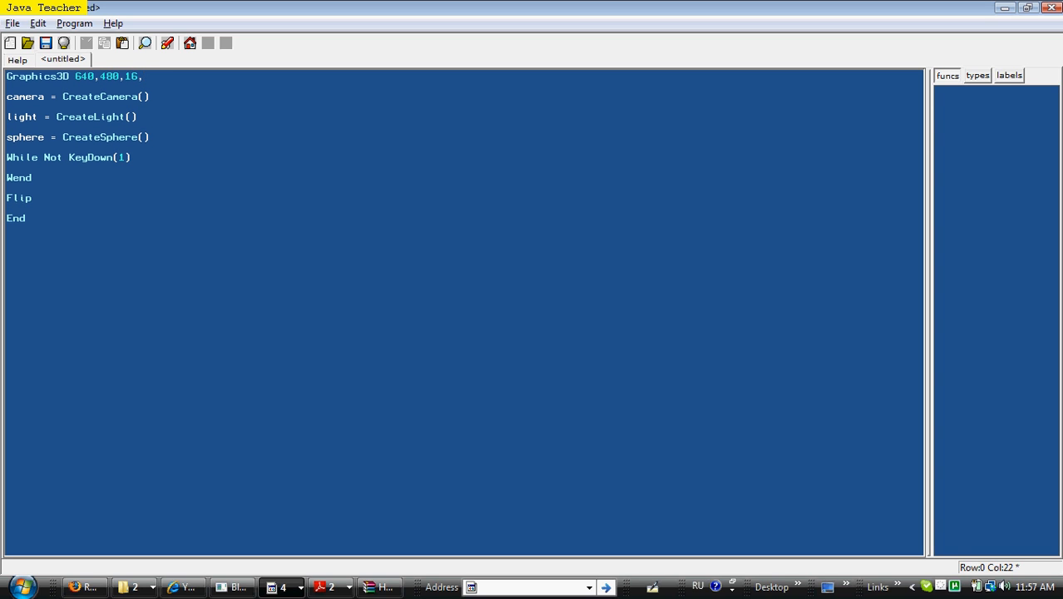
type("2")
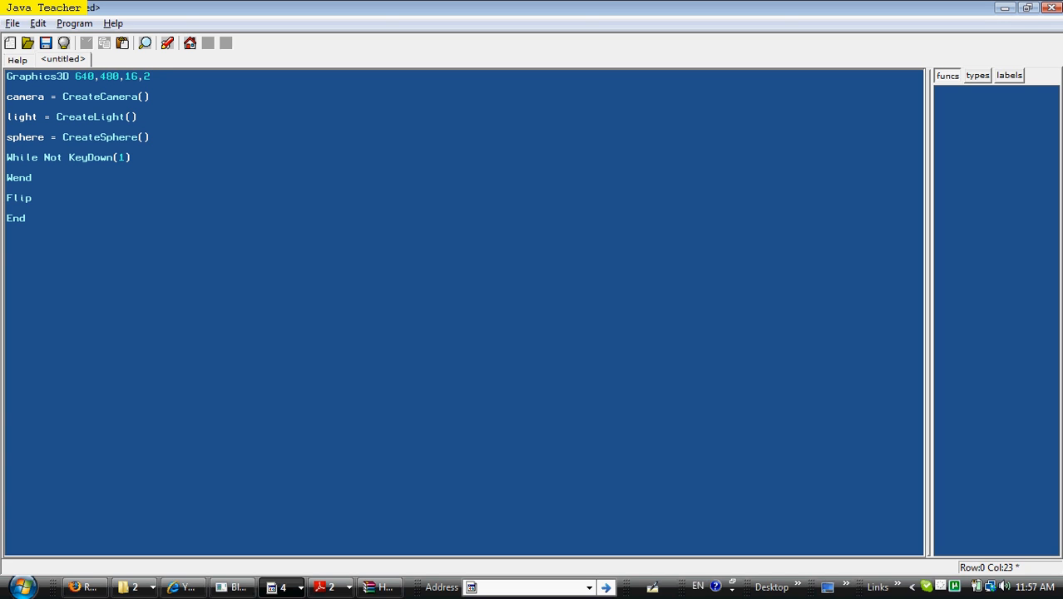
double_click(25, 96)
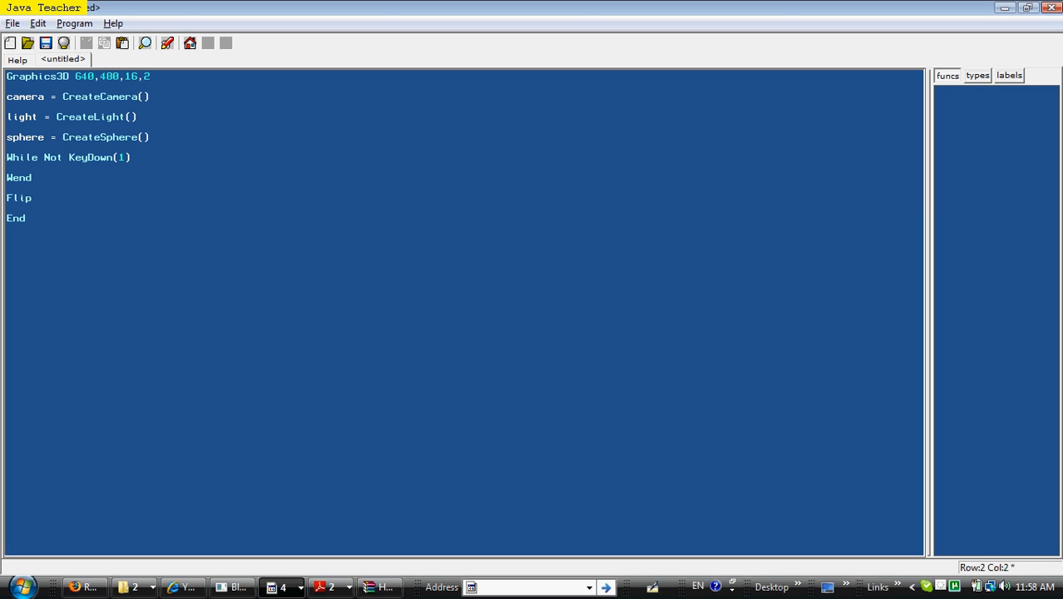
double_click(95, 136)
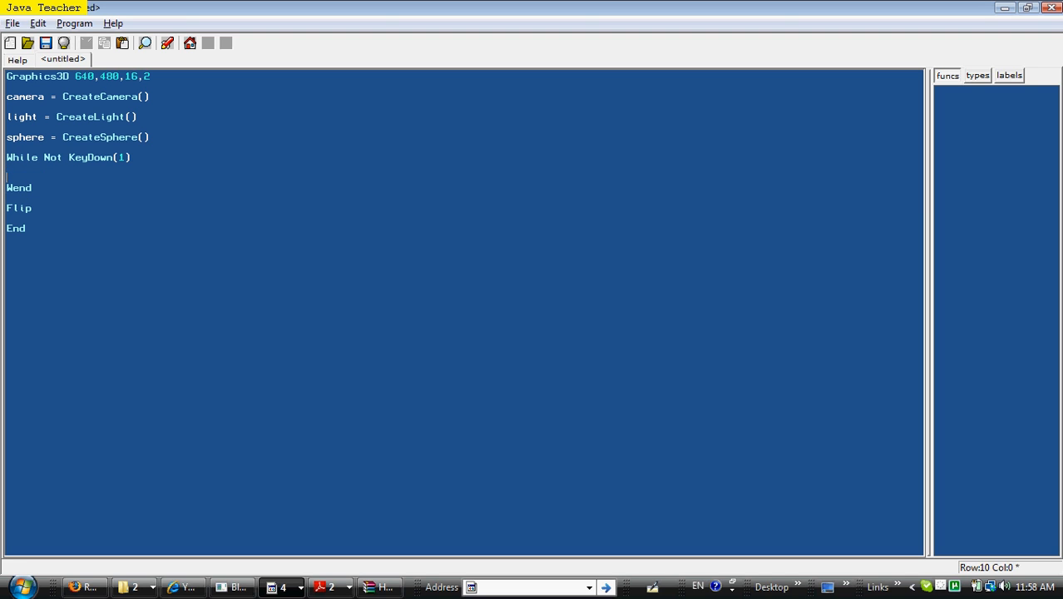
Step: Type RenderWorld on the blank line just before Wend
type("Render")
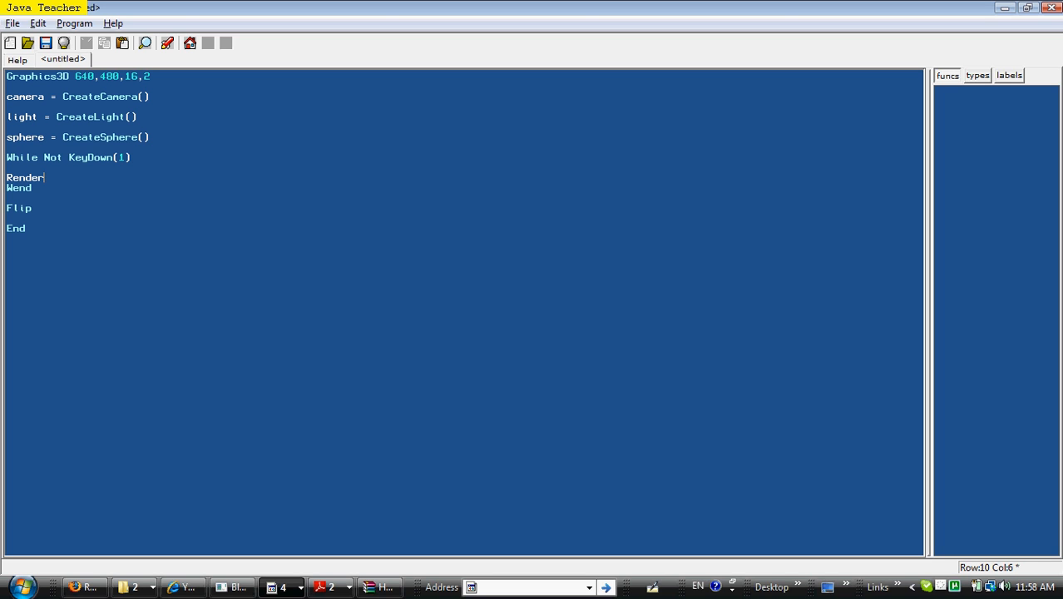
type("World")
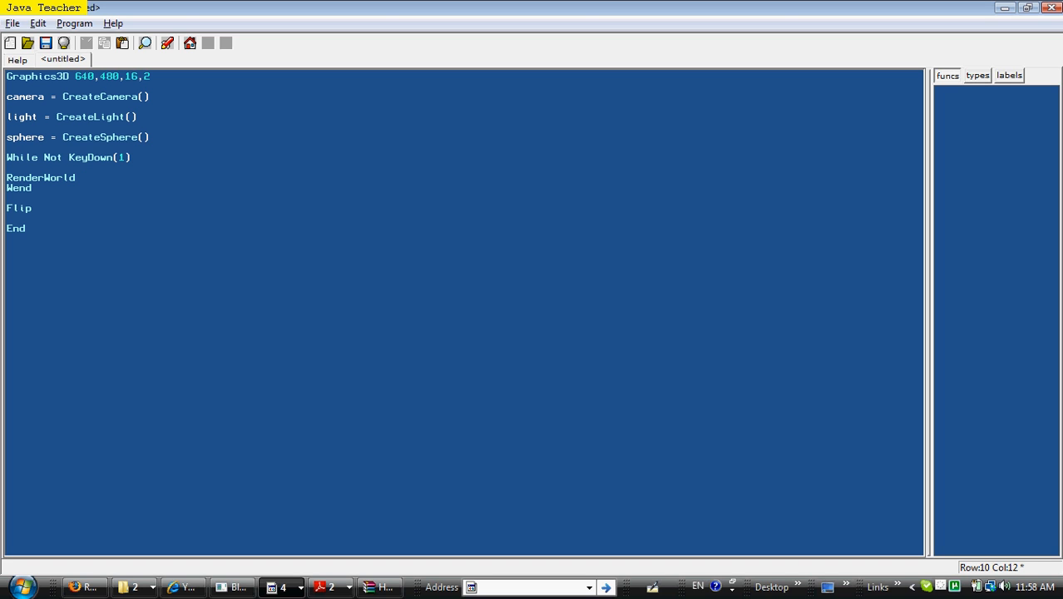
left_click(79, 177)
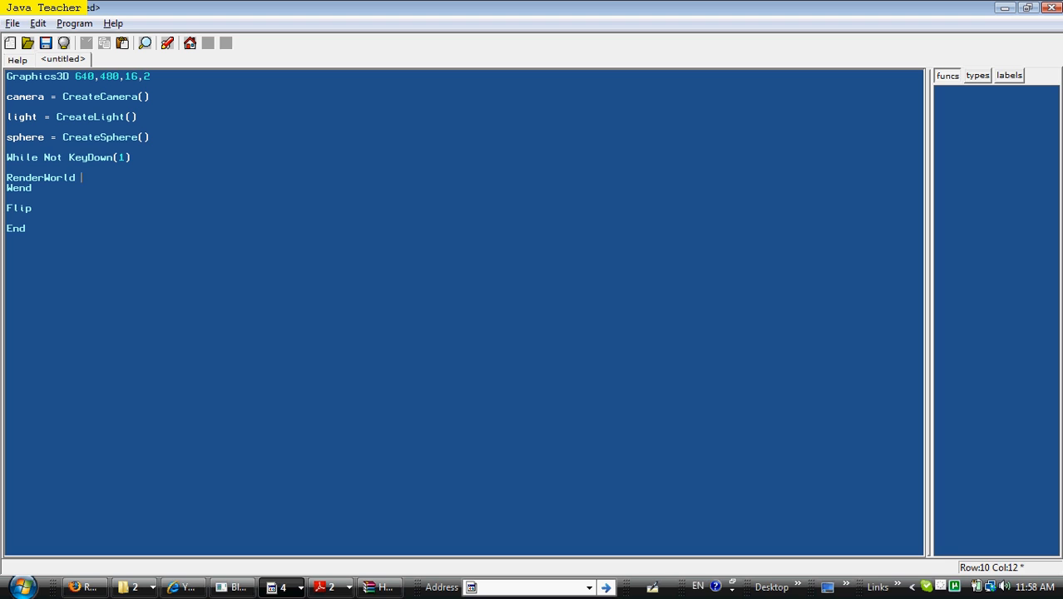
left_click_drag(7, 157, 32, 188)
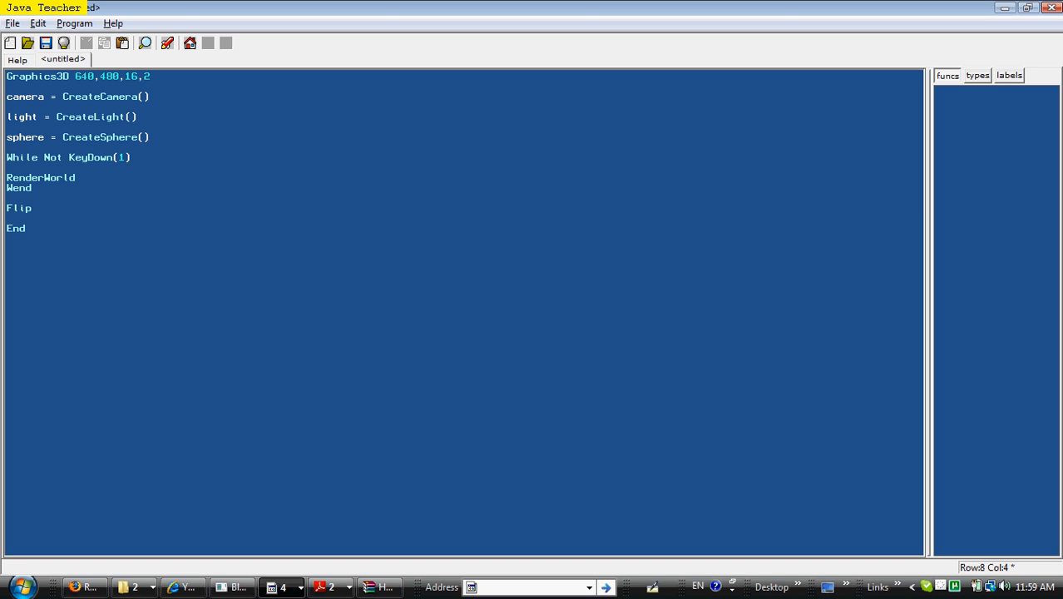
Step: Insert a SetBuffer BackBuffer() line right after the Graphics3D line
double_click(18, 207)
type("Set")
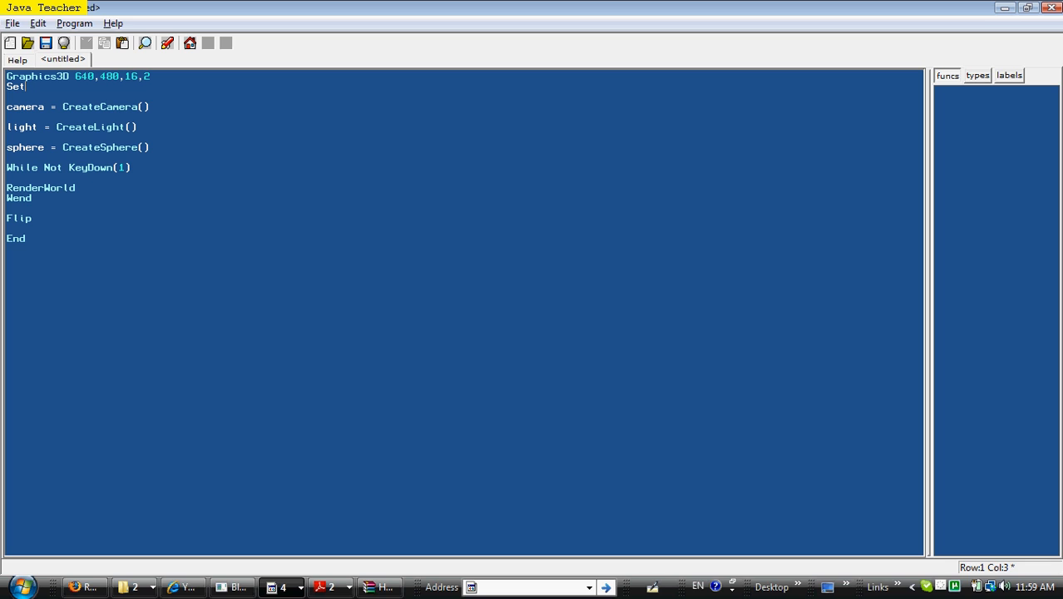
type("Buffer")
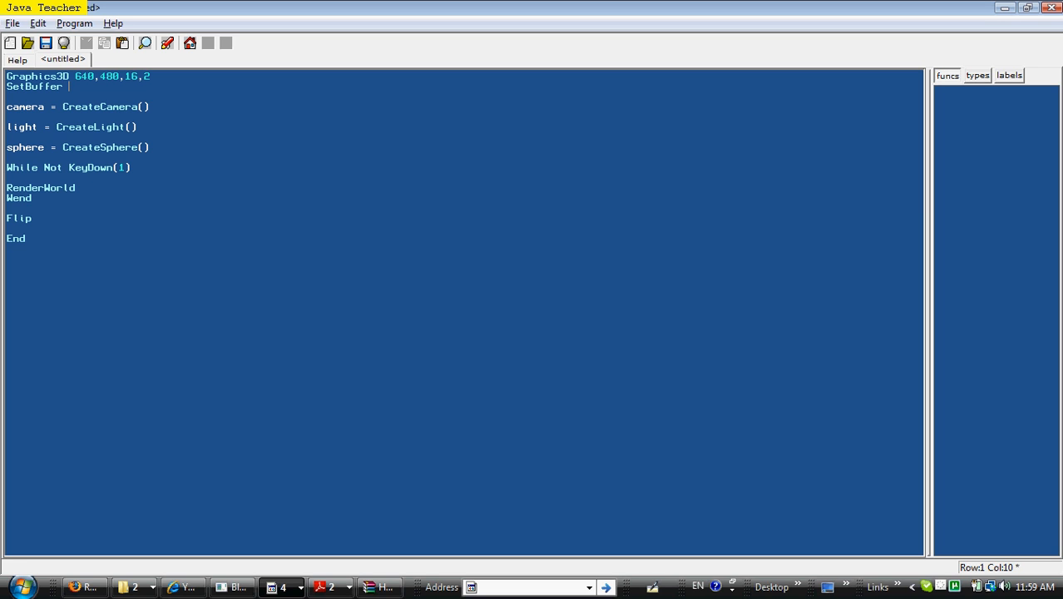
type("b")
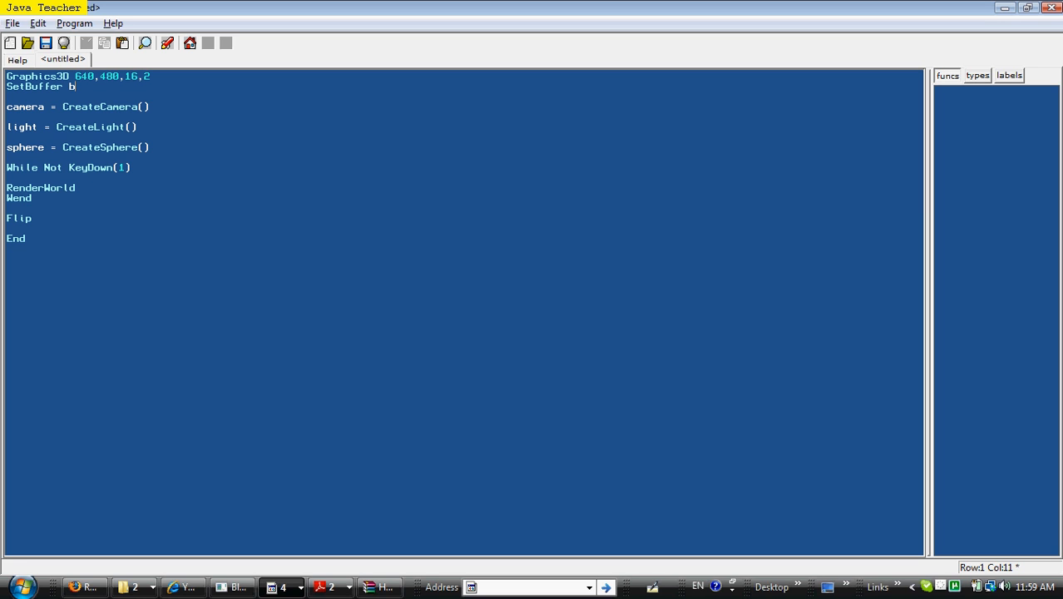
type("ackbuffer(")
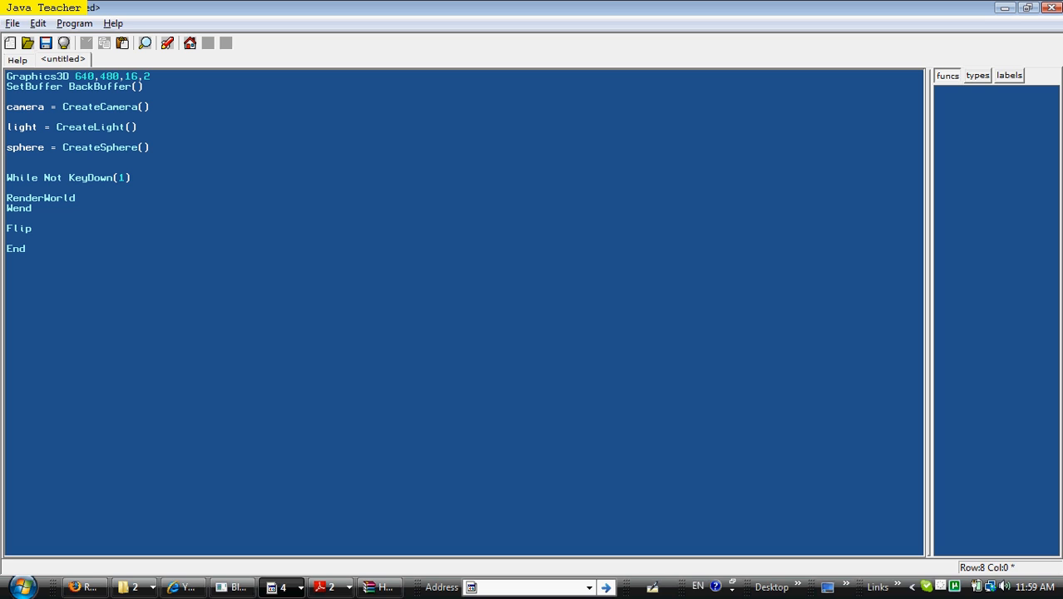
Step: Type PositionEntity sphere,0,0,5 below CreateSphere, correcting the misspelled command
type("P")
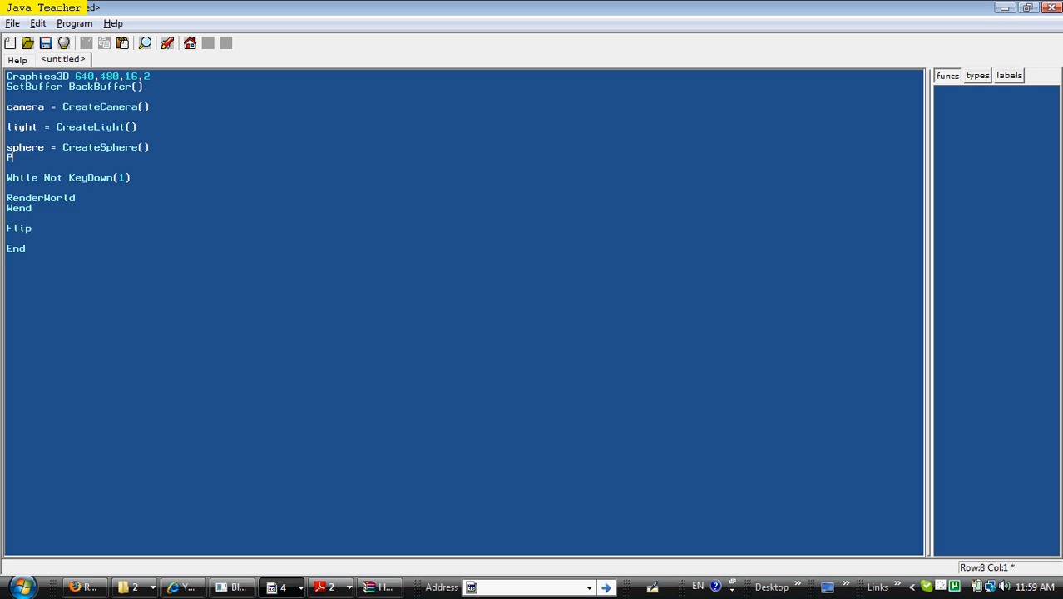
type("Postionentit")
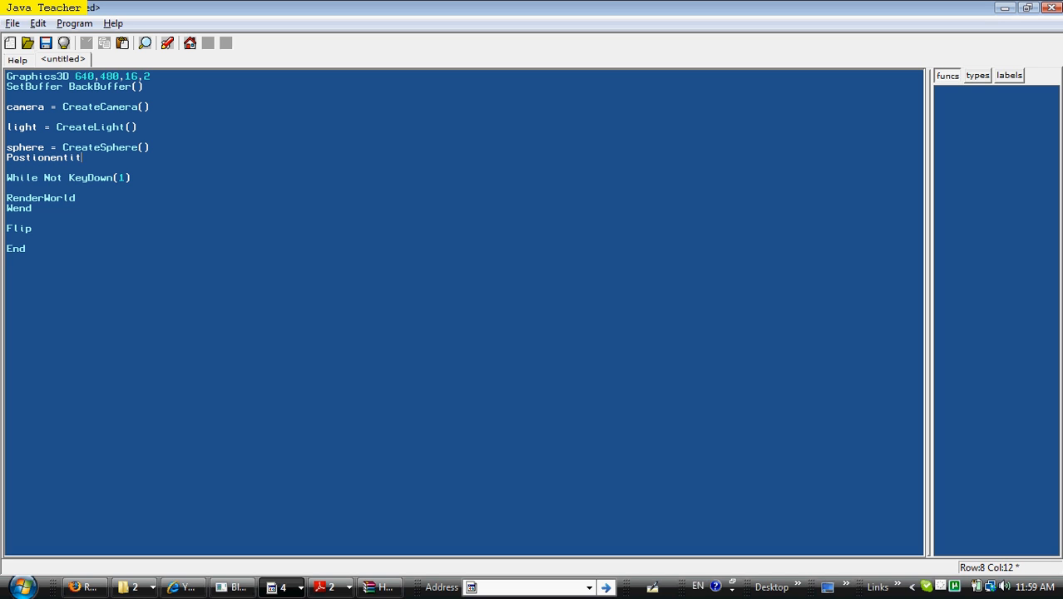
type("y")
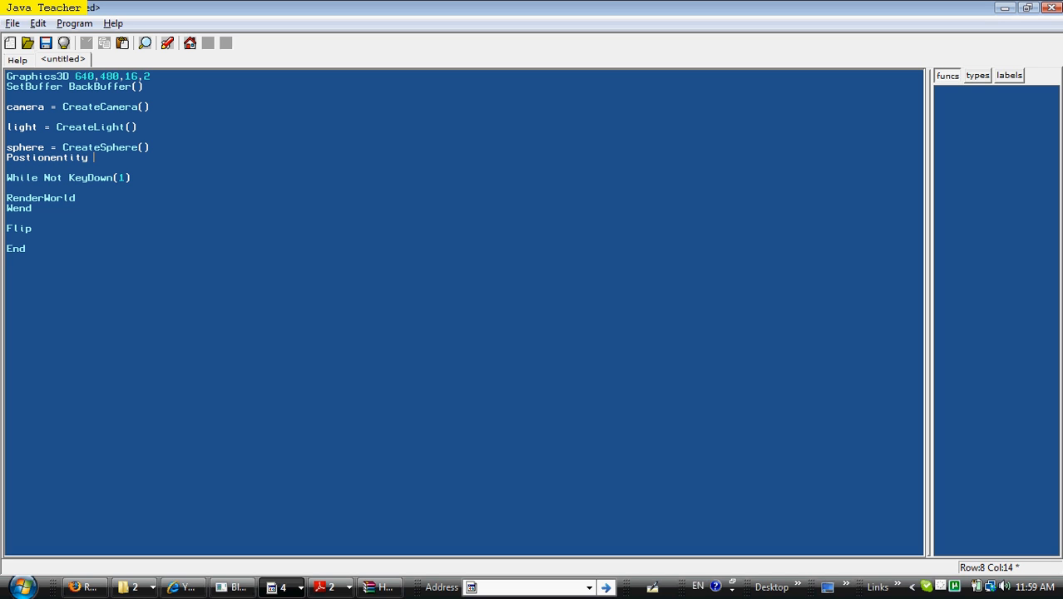
key("BackSpace")
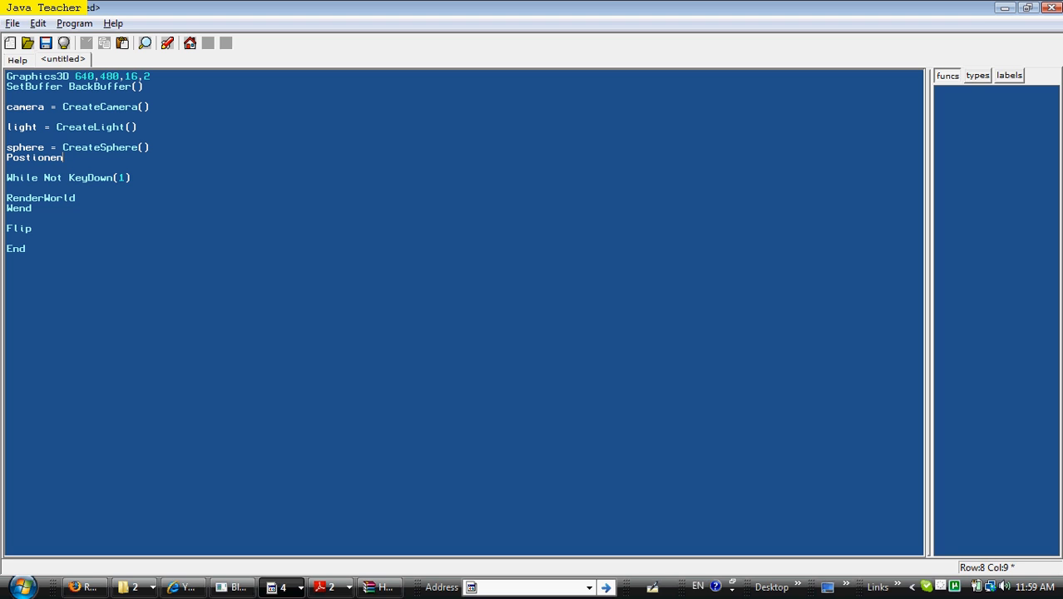
type("entity")
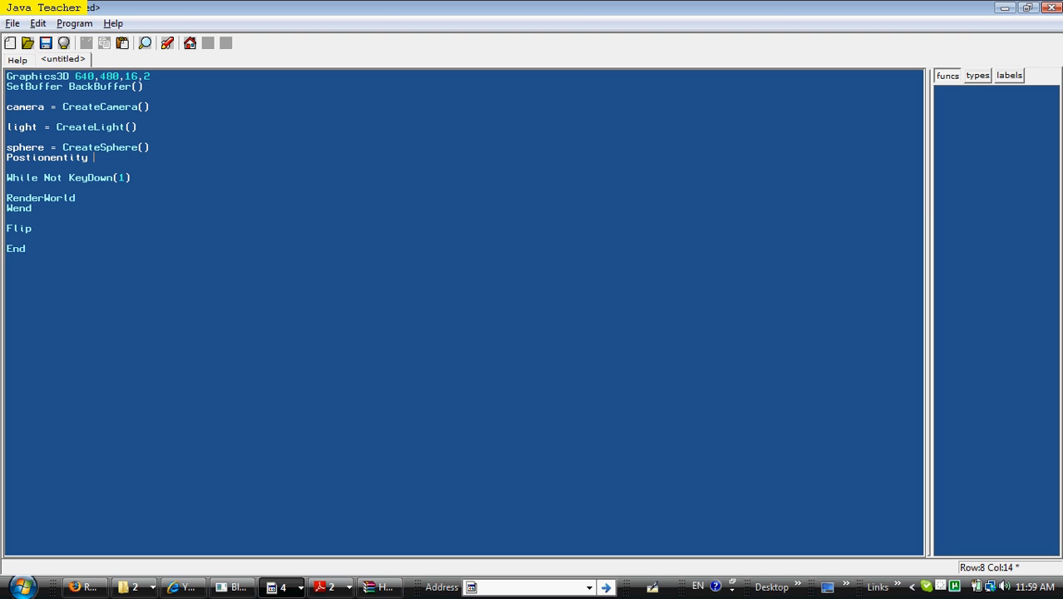
key("BackSpace")
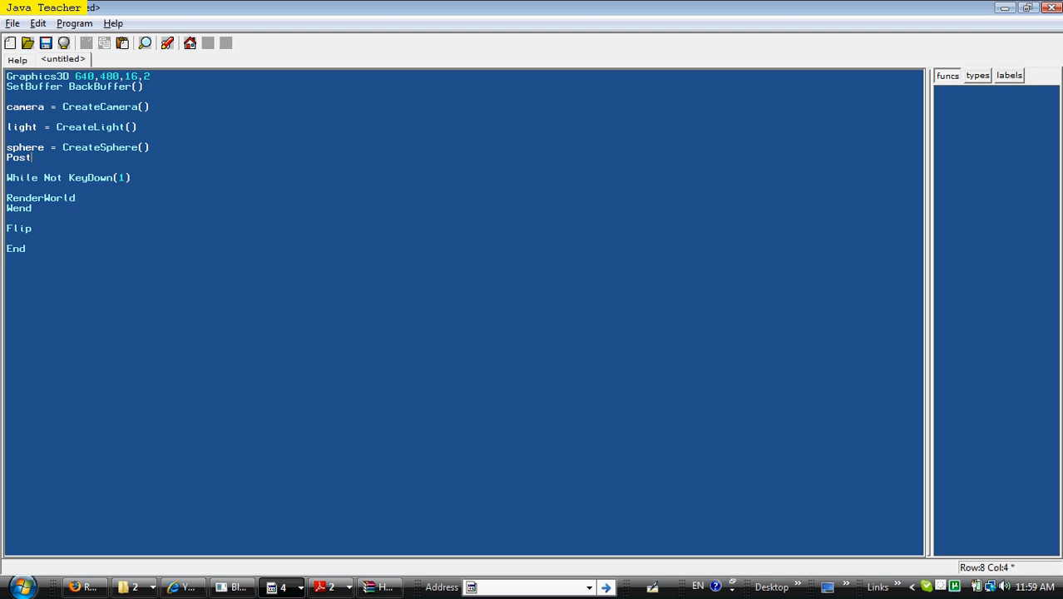
type("ionen")
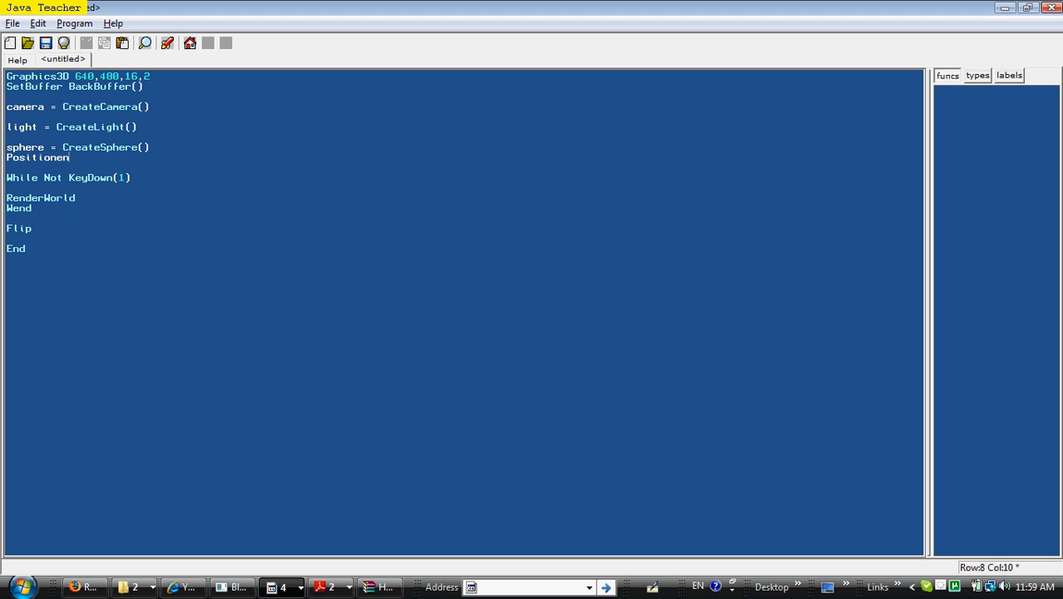
type("Entity spher")
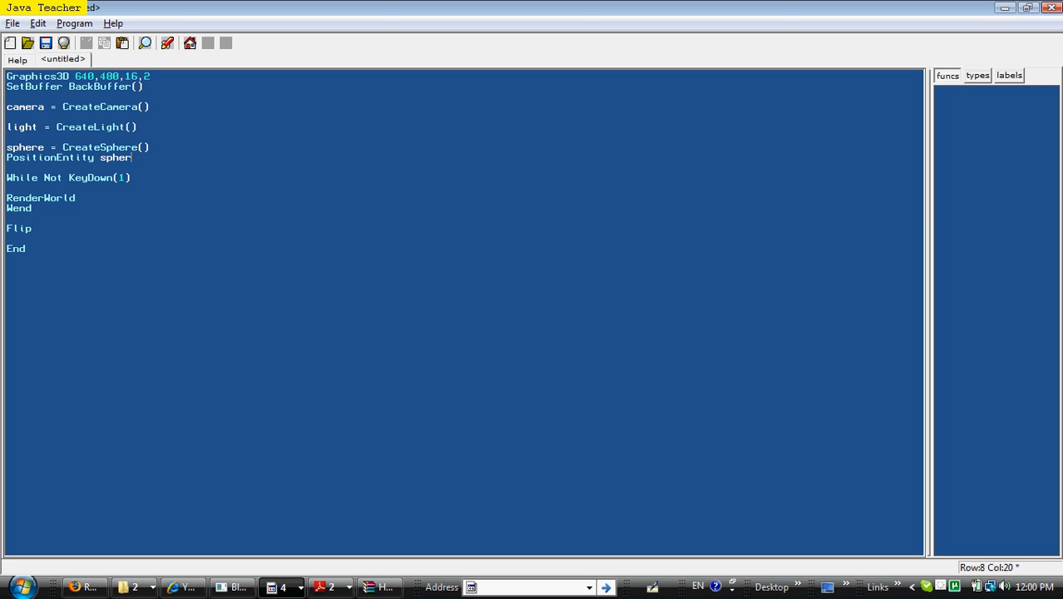
type(",0")
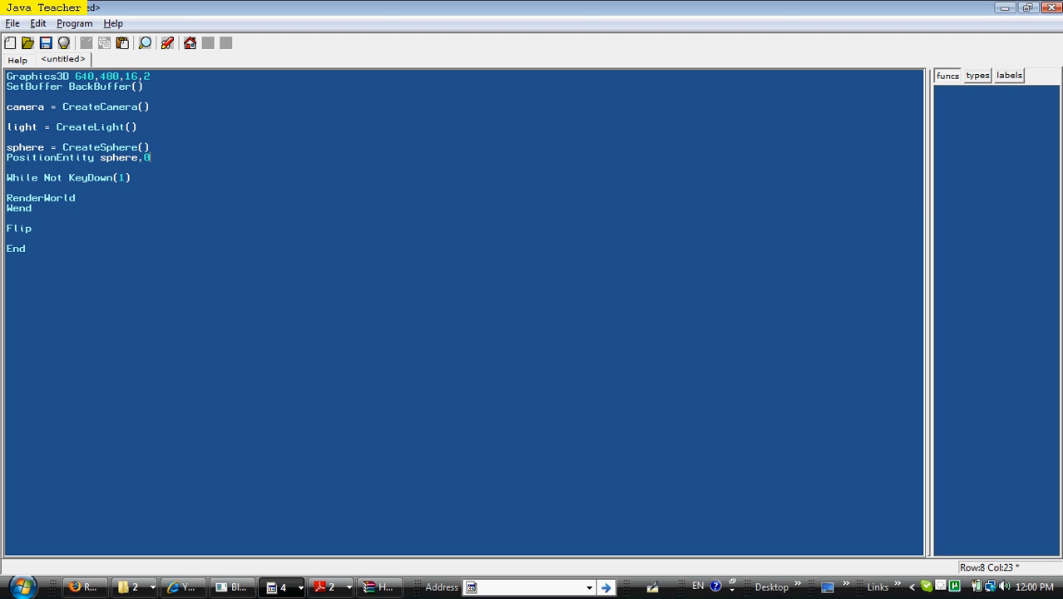
type(",0,5")
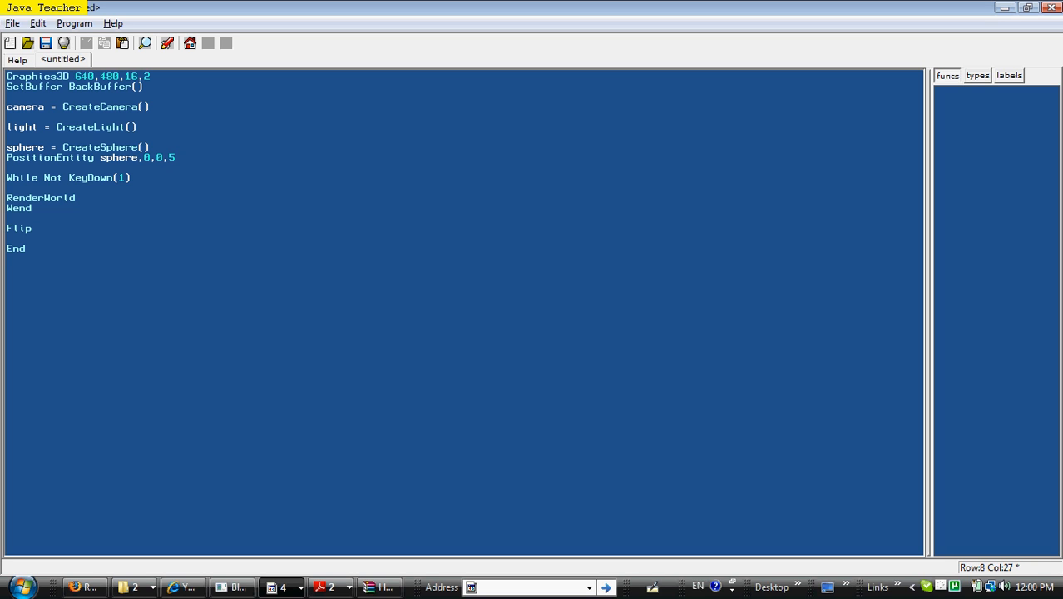
Step: Remove the temporary x,y,z coordinate comment from the PositionEntity line
double_click(73, 157)
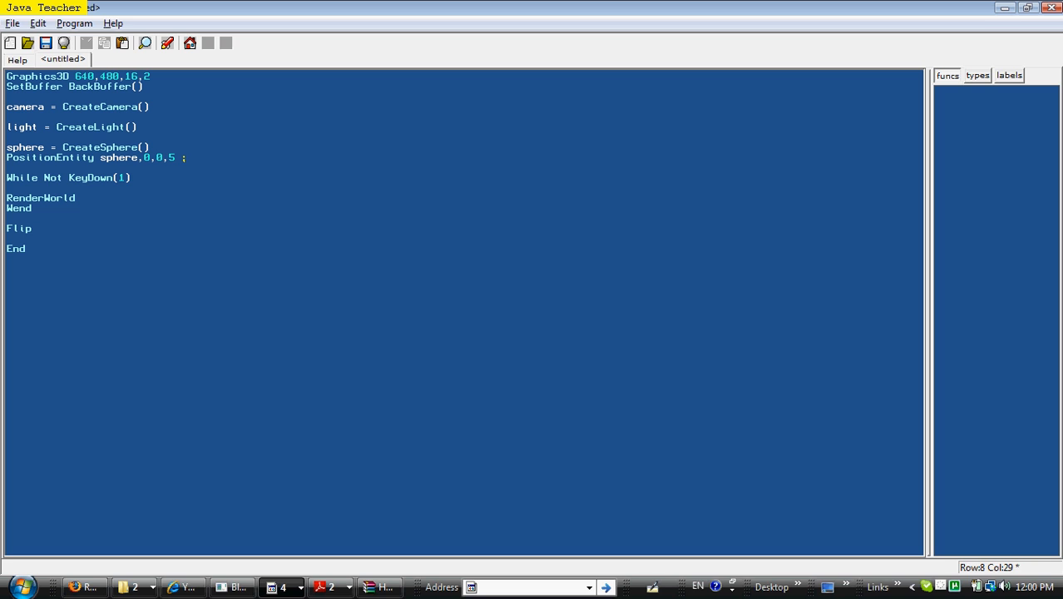
type("x,y")
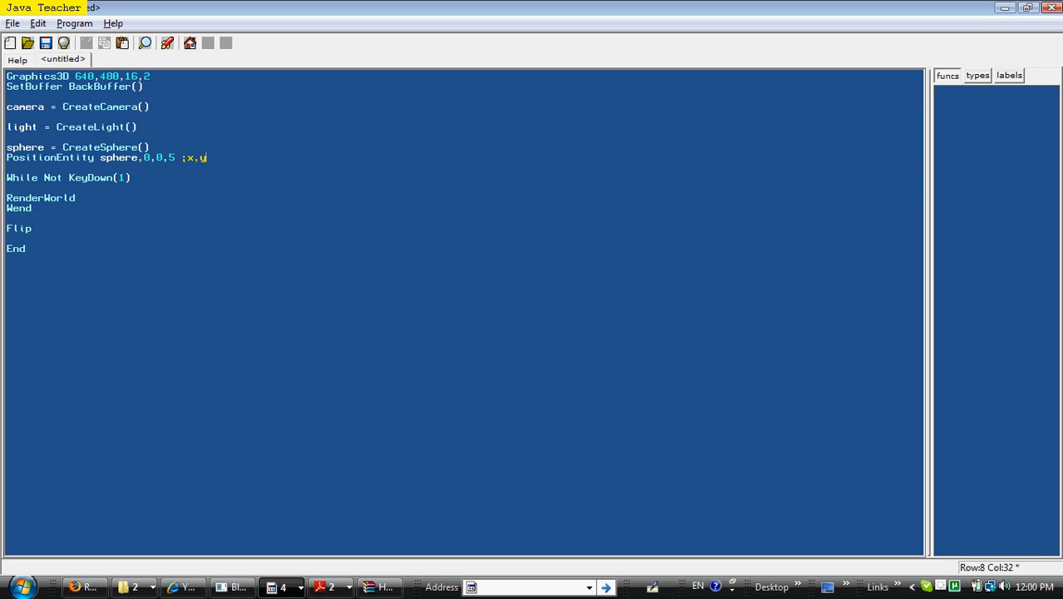
type(",z")
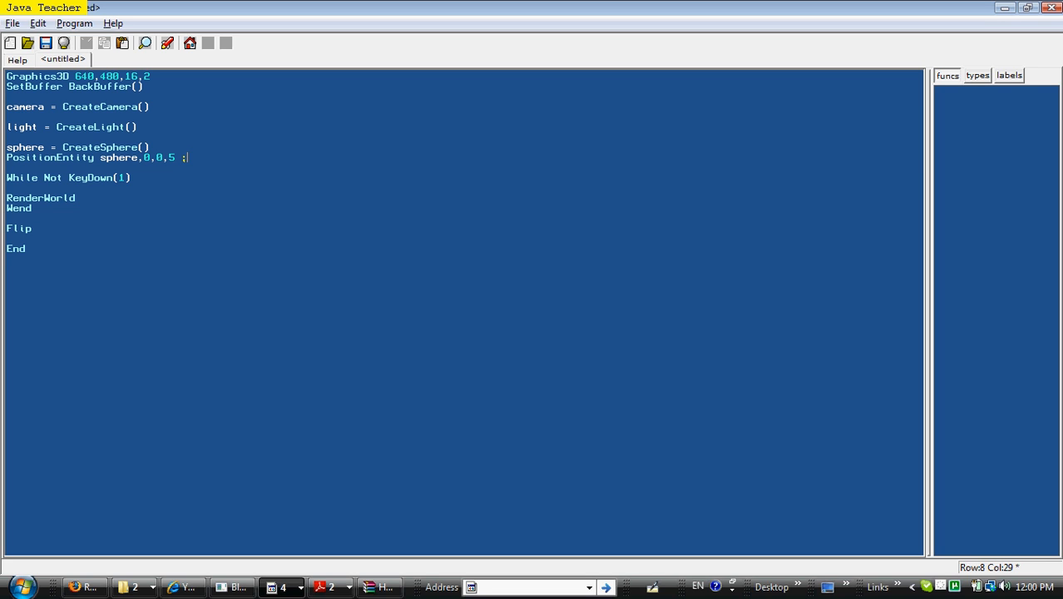
key("BackSpace")
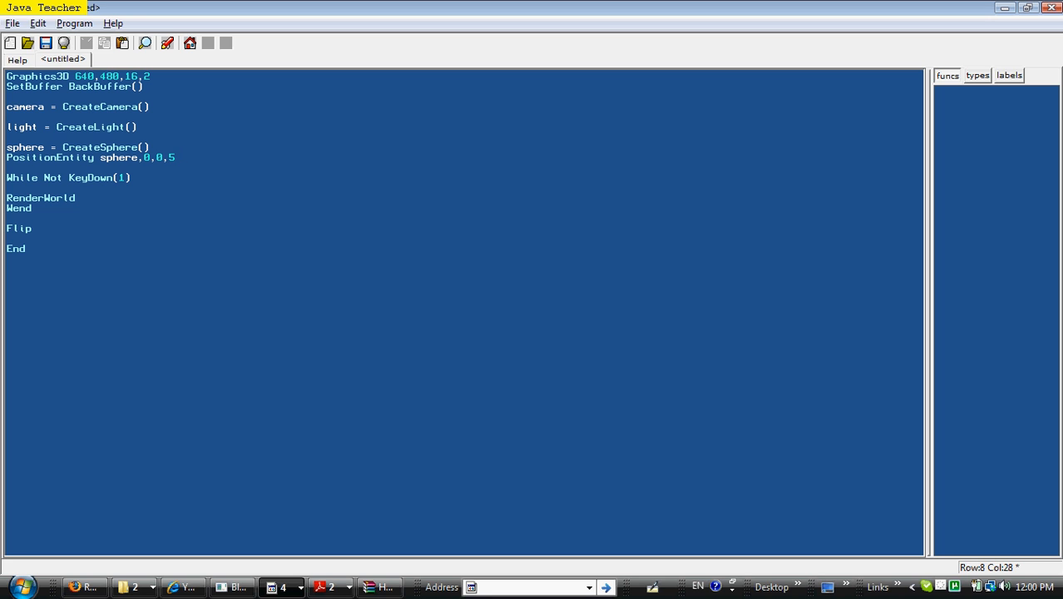
left_click(166, 43)
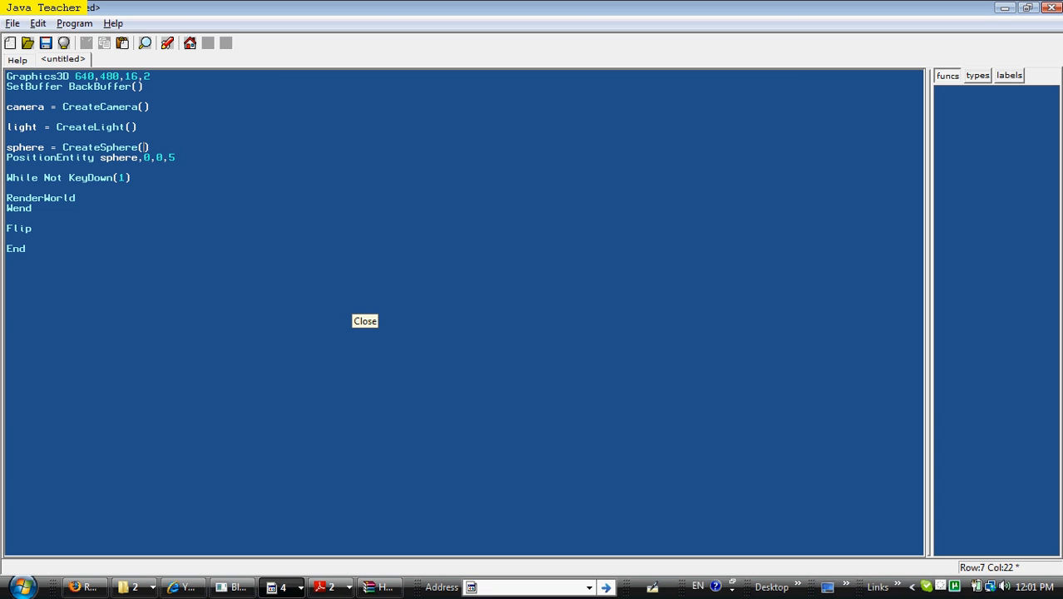
Step: Enter 32 segments in CreateSphere() and run the program to show the white sphere
left_click(364, 321)
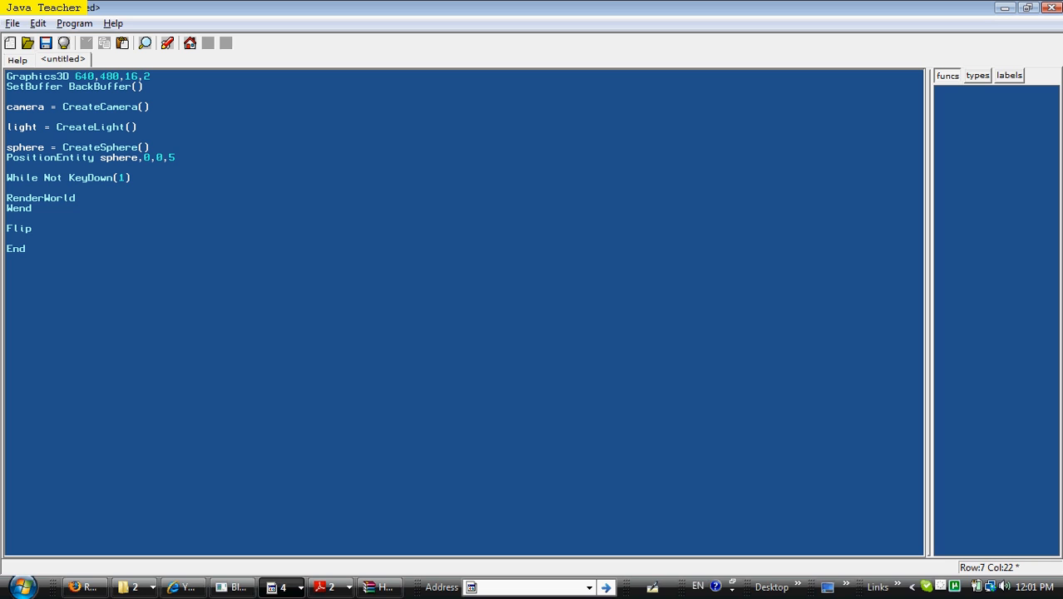
type("32")
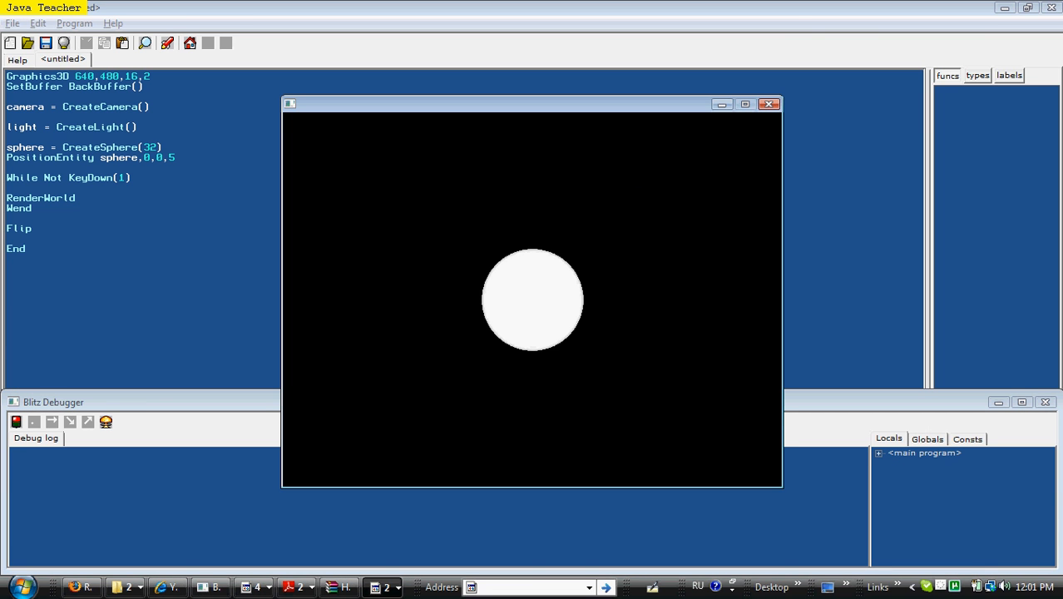
Step: Close the running sphere window and return to the end of the PositionEntity line
left_click_drag(533, 103, 532, 90)
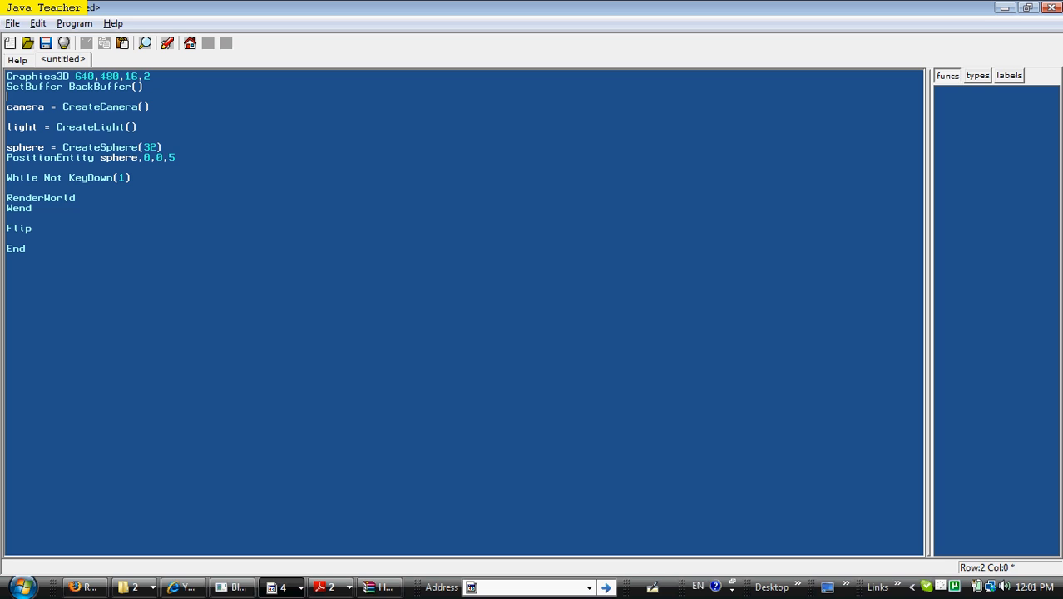
left_click(175, 157)
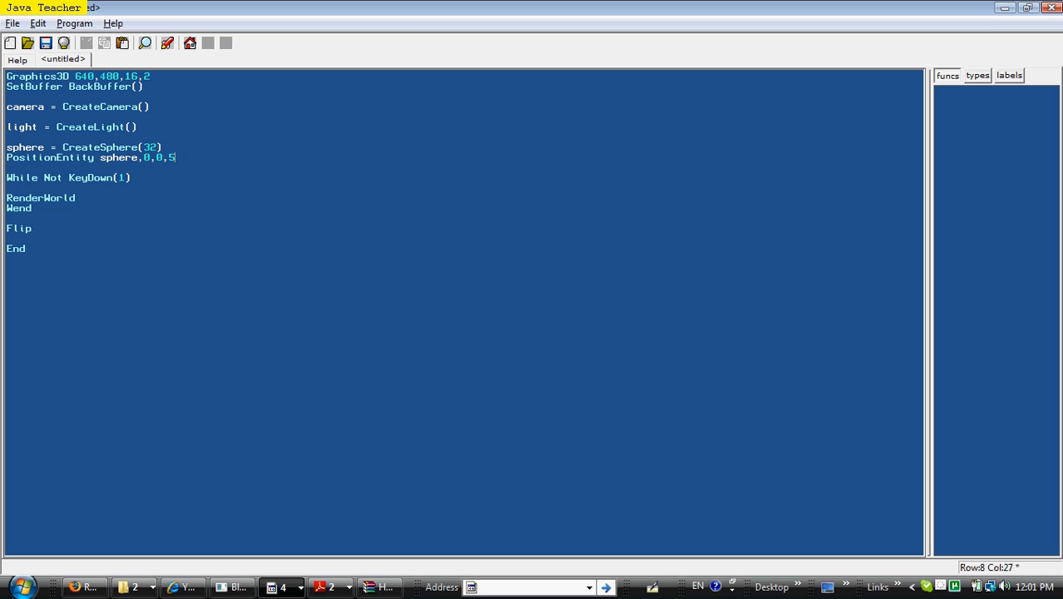